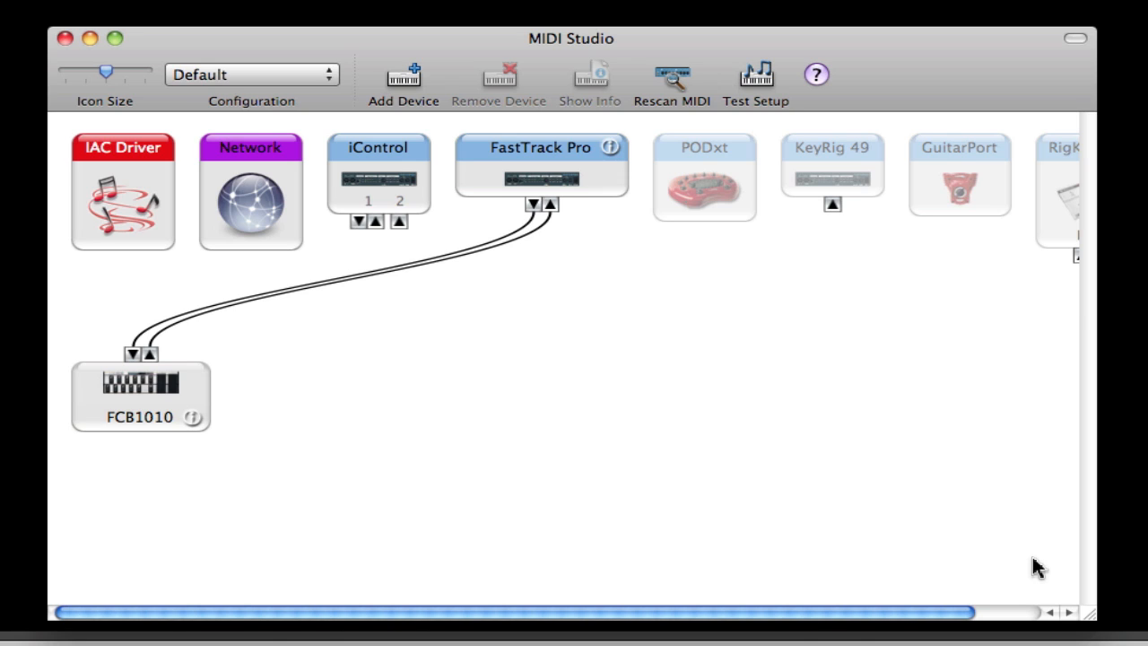
mouse_move(1031, 565)
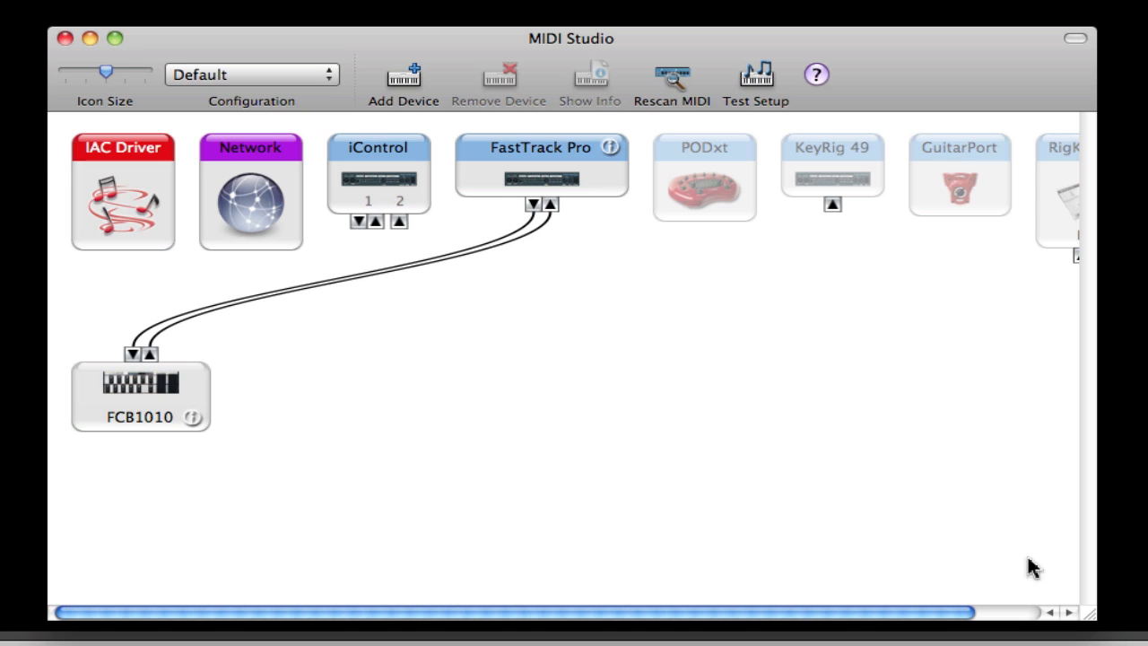
mouse_move(842, 548)
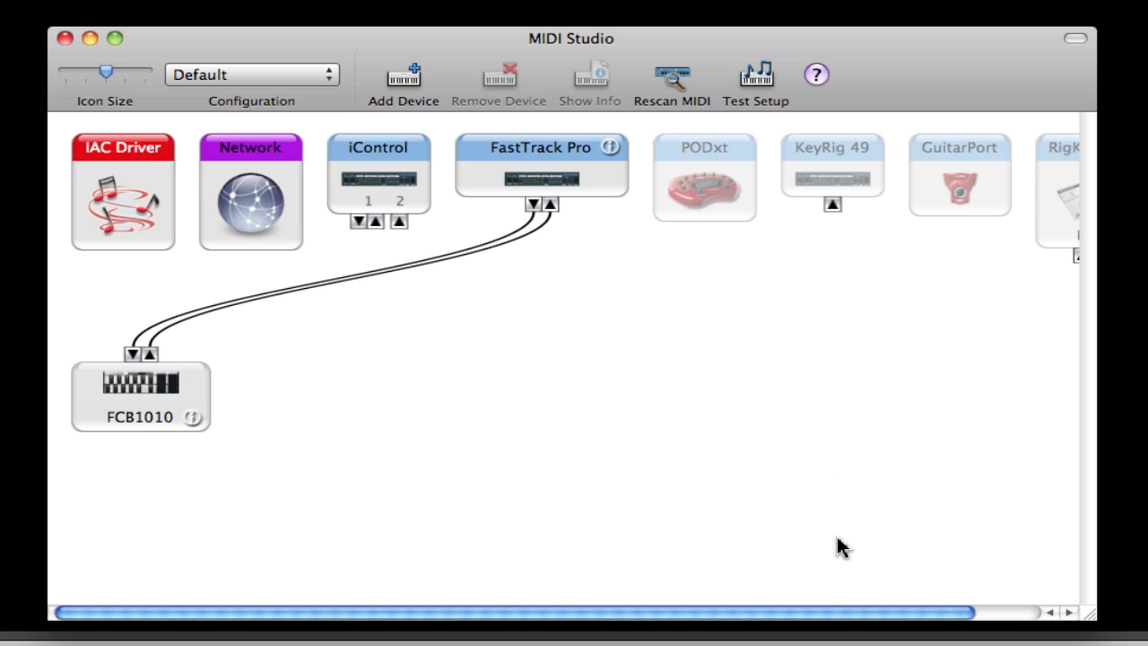
mouse_move(803, 439)
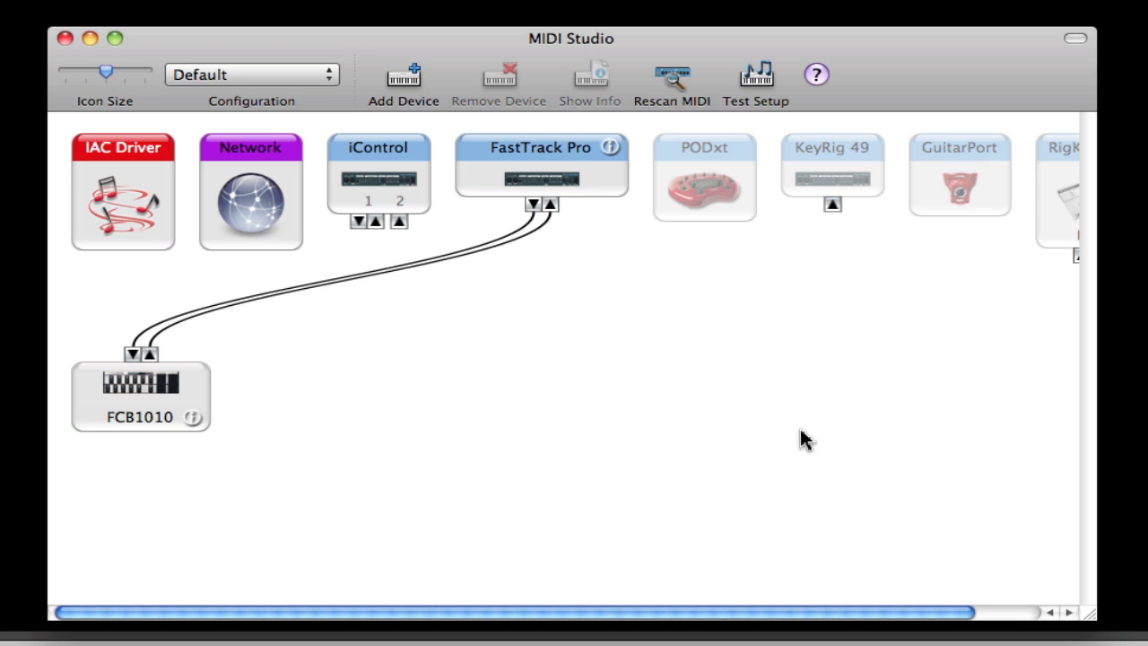
mouse_move(353, 437)
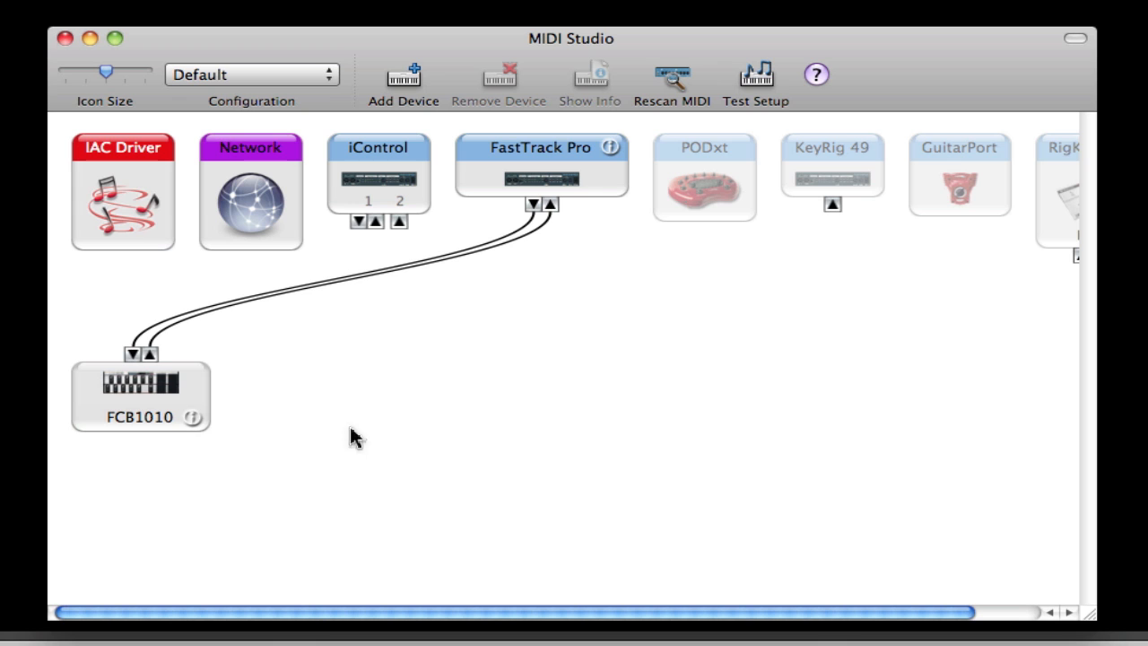
Step: Open the IAC Driver properties and move the window to confirm the Logic -> Mainstage port
click(590, 81)
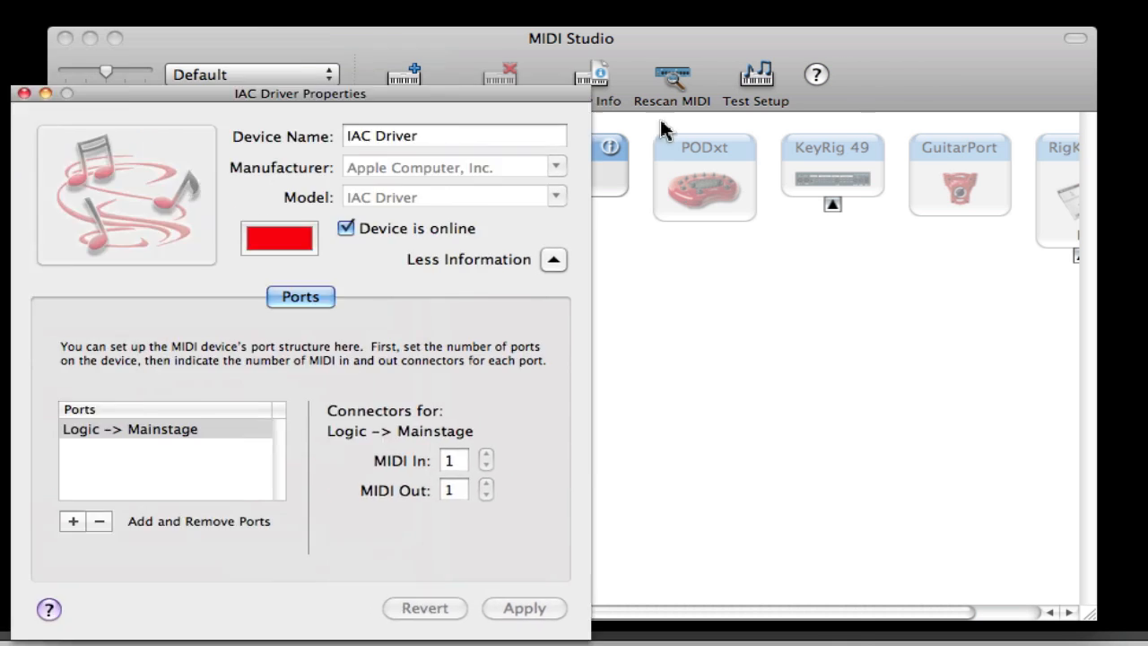
drag(299, 93, 543, 74)
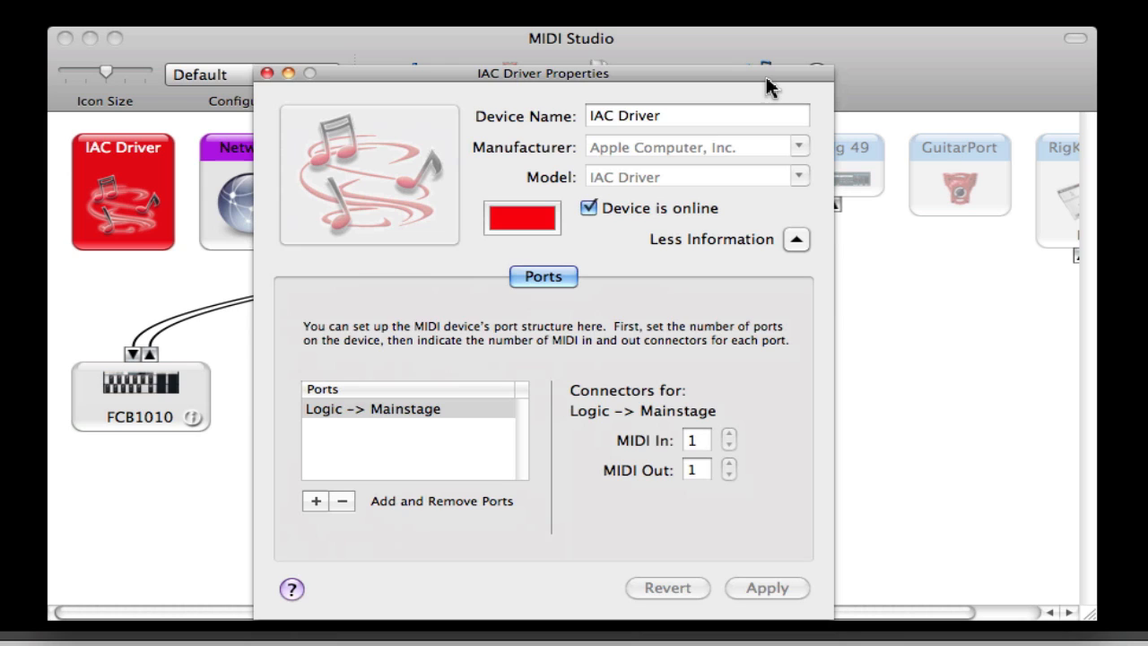
mouse_move(767, 288)
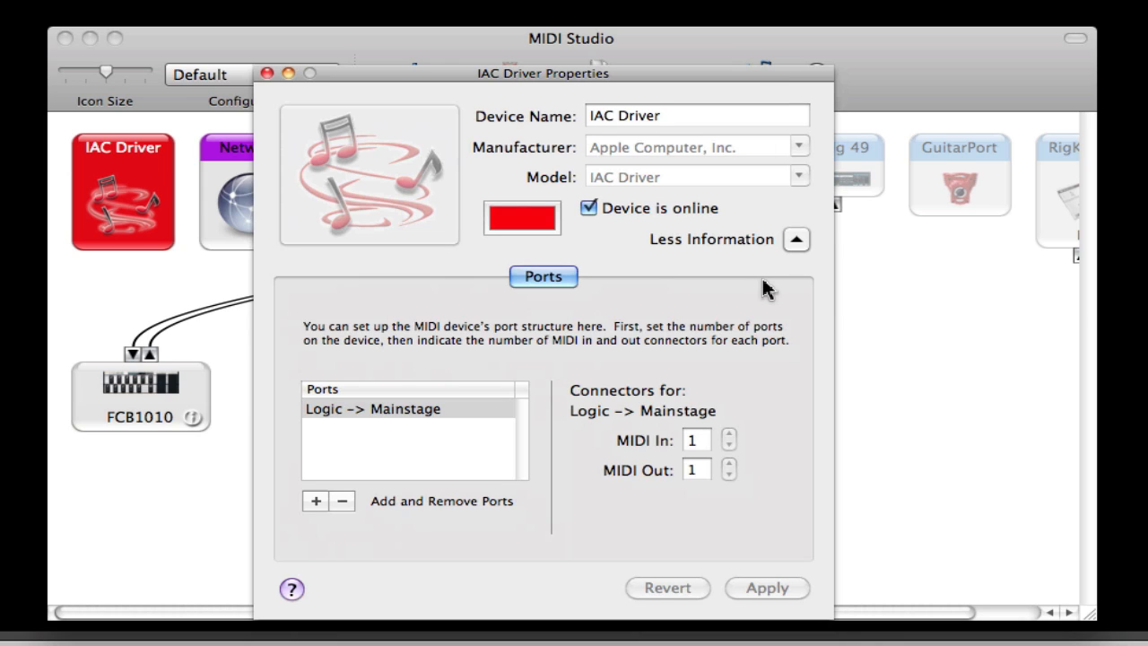
mouse_move(608, 228)
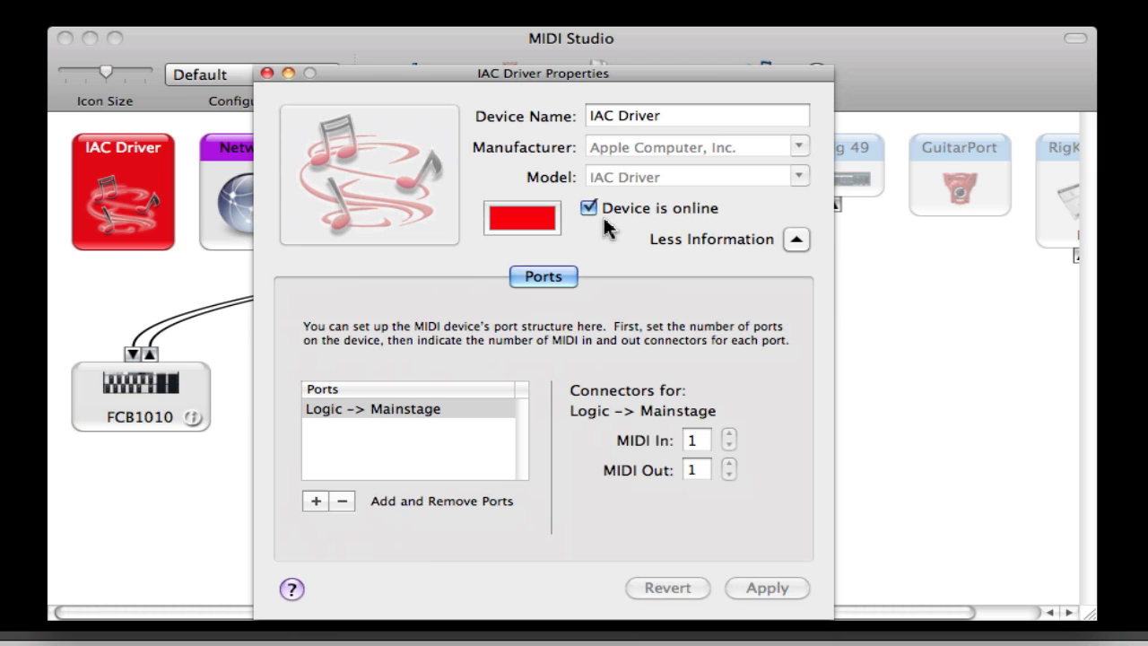
mouse_move(673, 233)
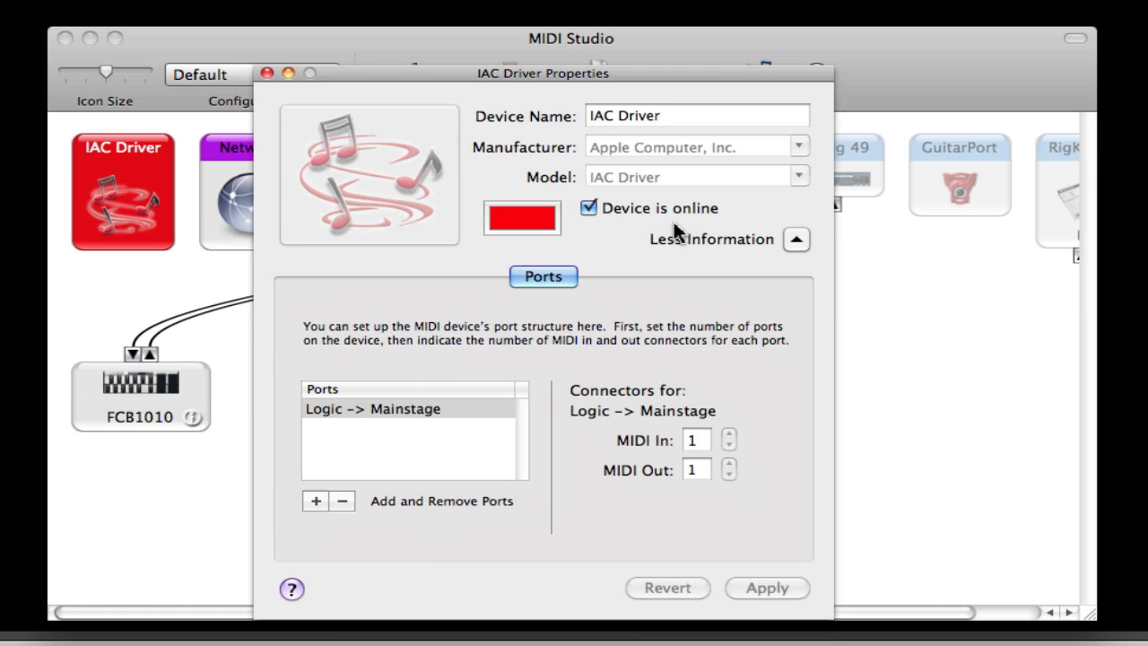
mouse_move(462, 440)
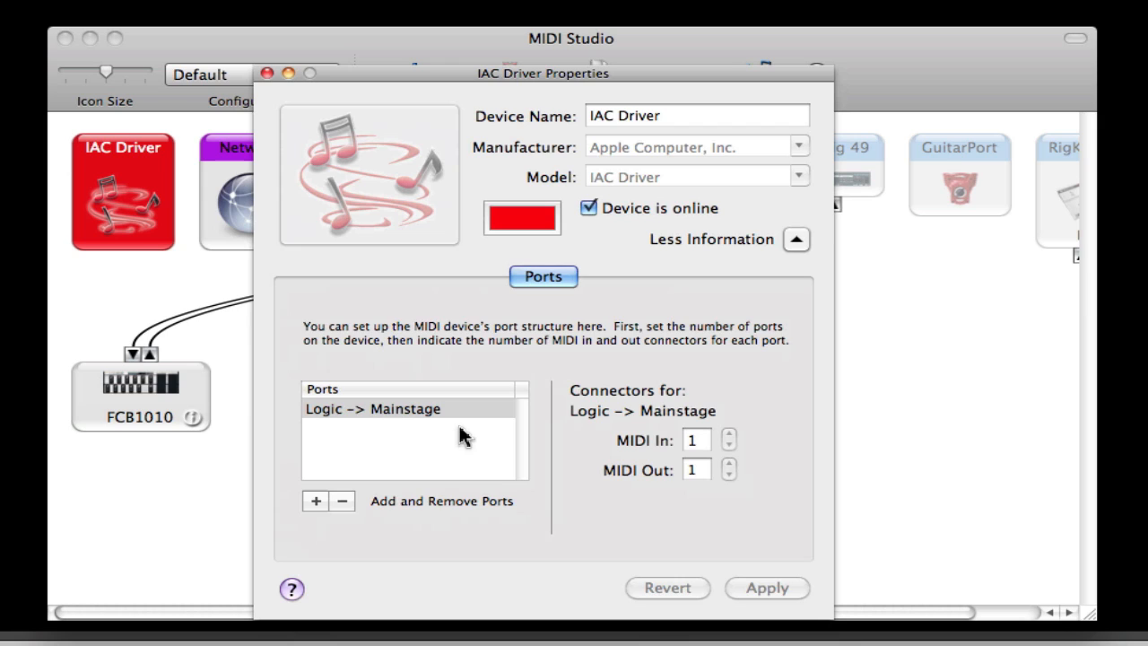
mouse_move(459, 417)
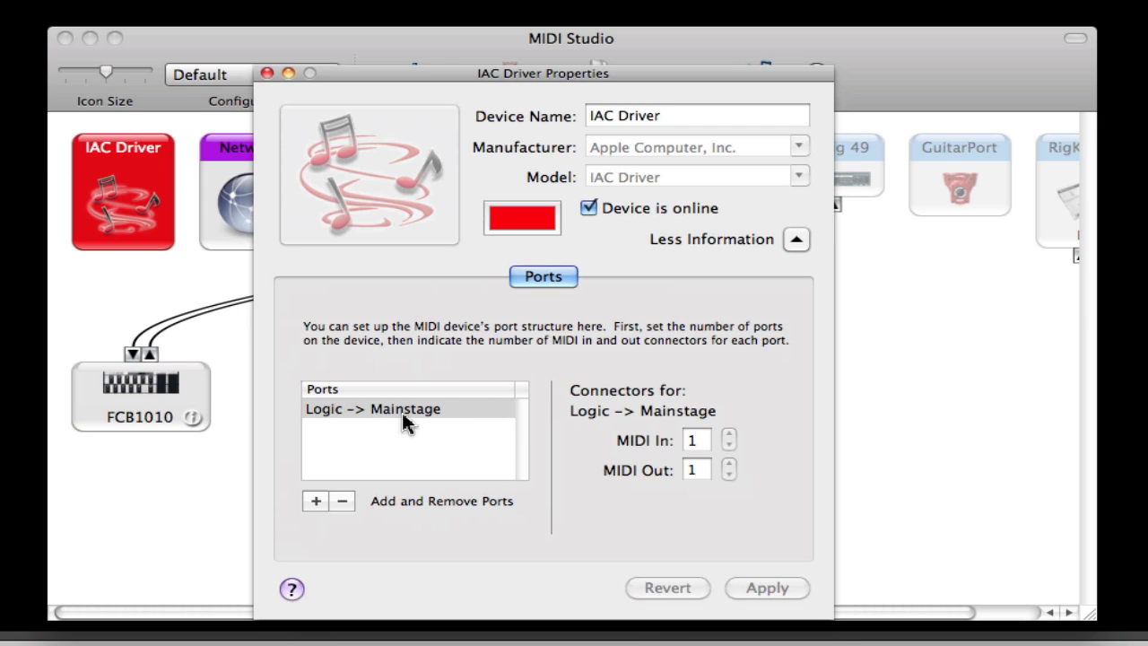
mouse_move(411, 431)
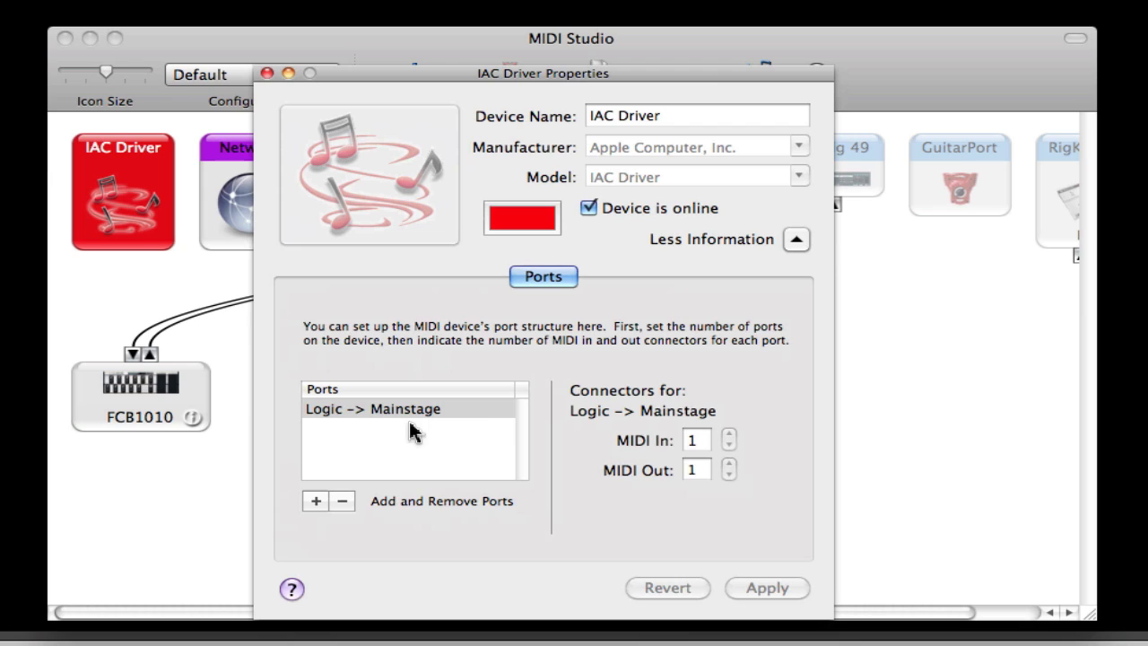
mouse_move(475, 422)
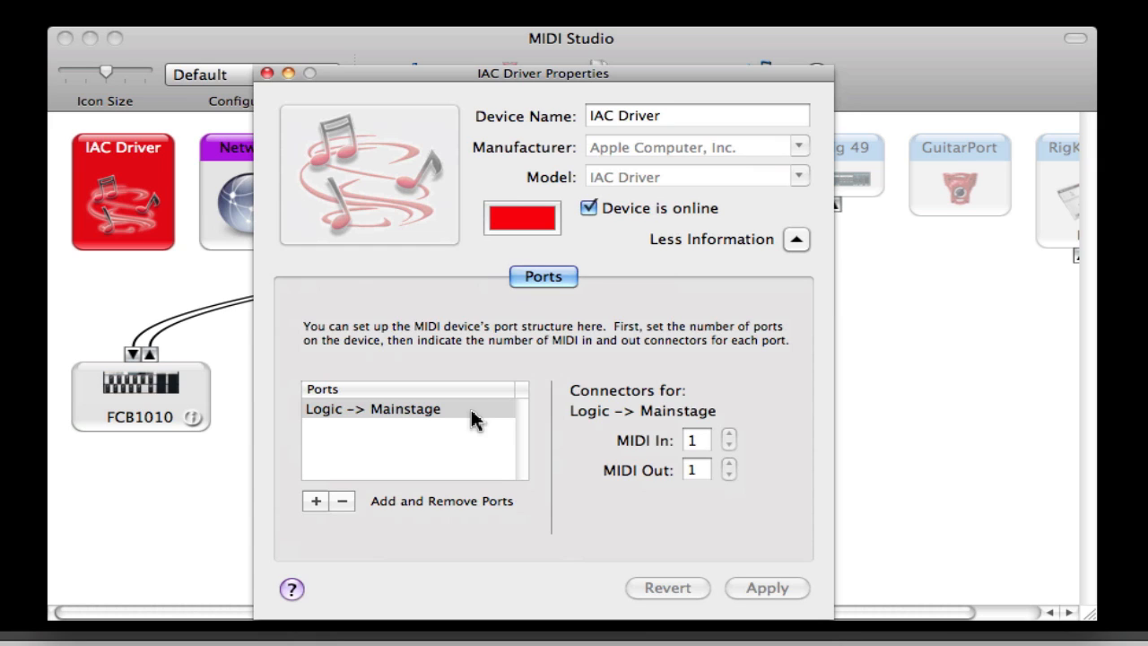
mouse_move(470, 422)
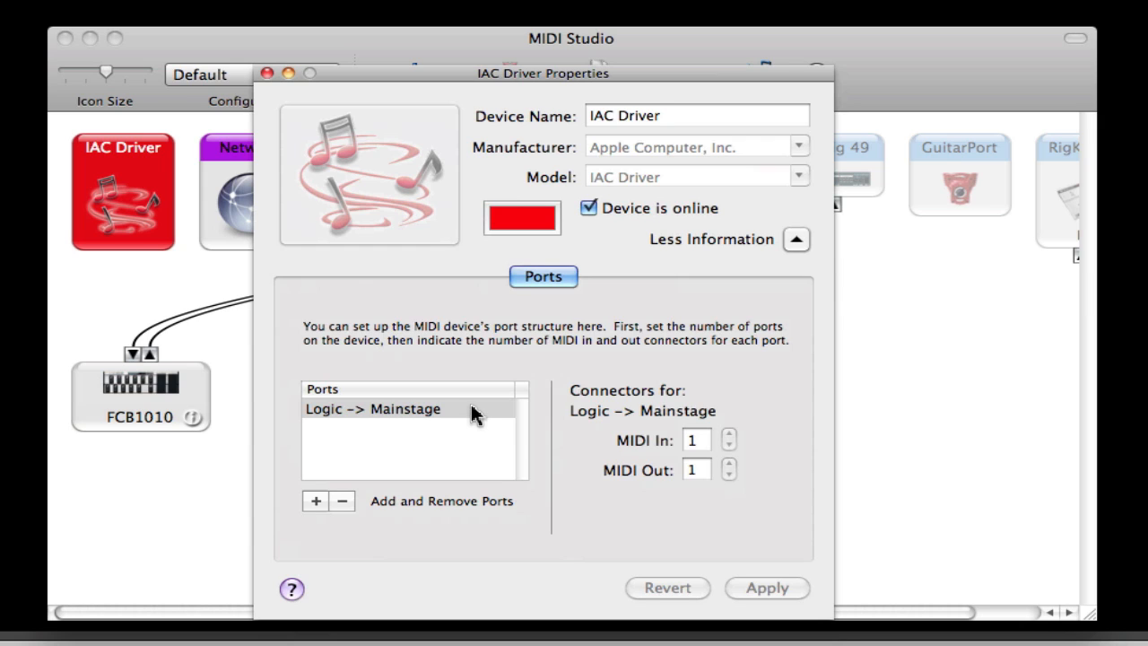
mouse_move(625, 437)
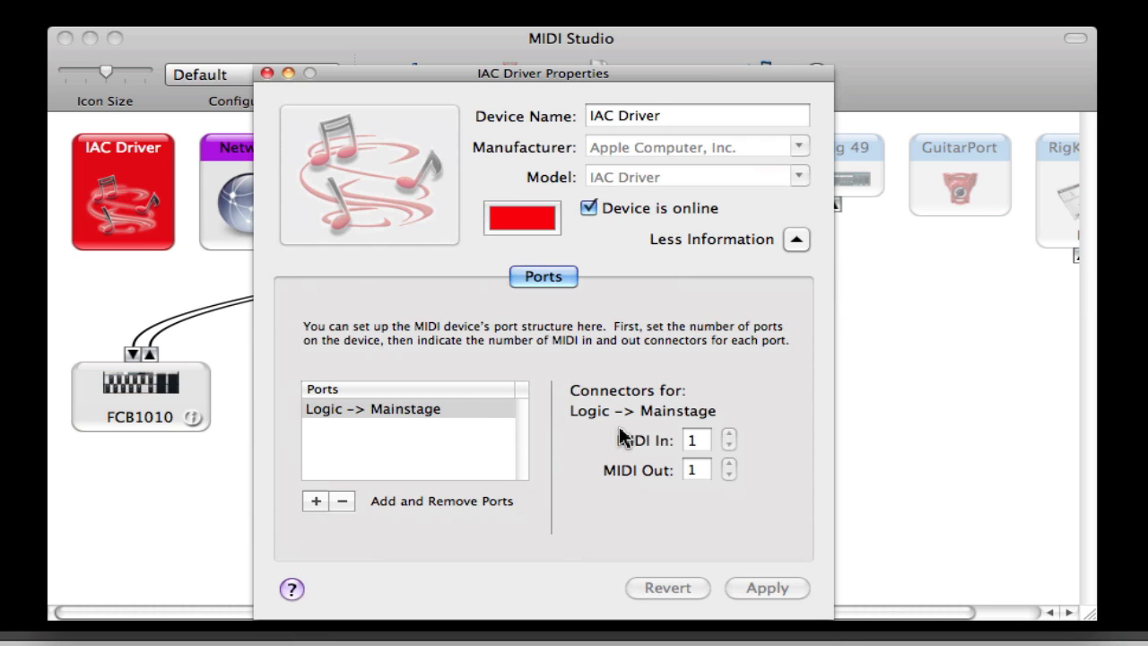
mouse_move(605, 397)
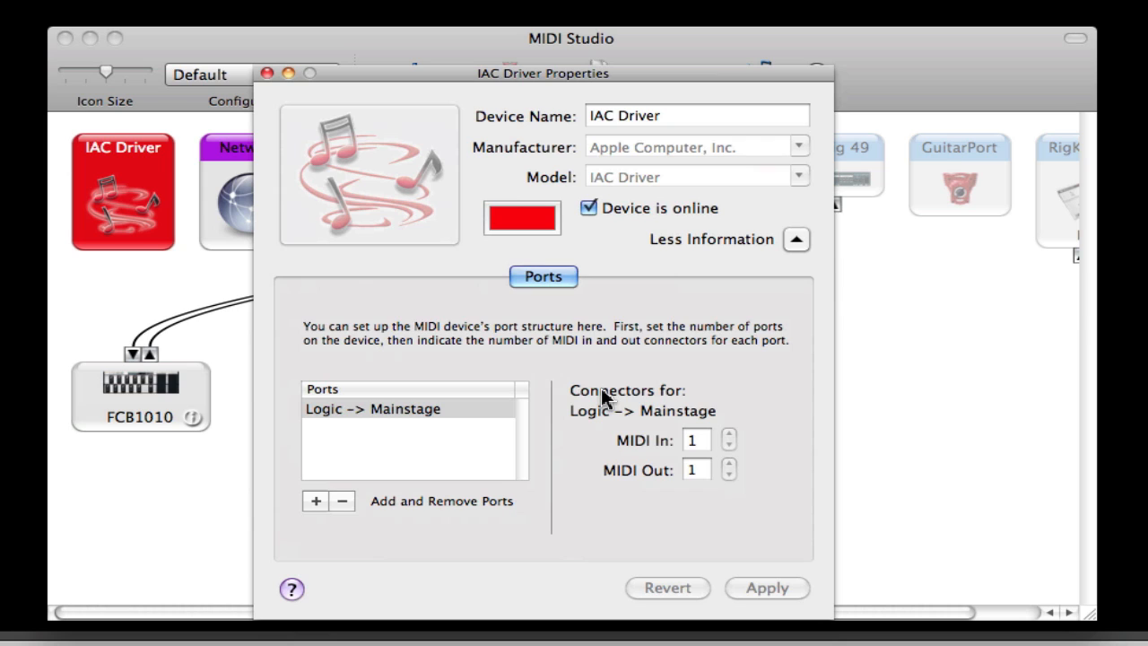
mouse_move(417, 461)
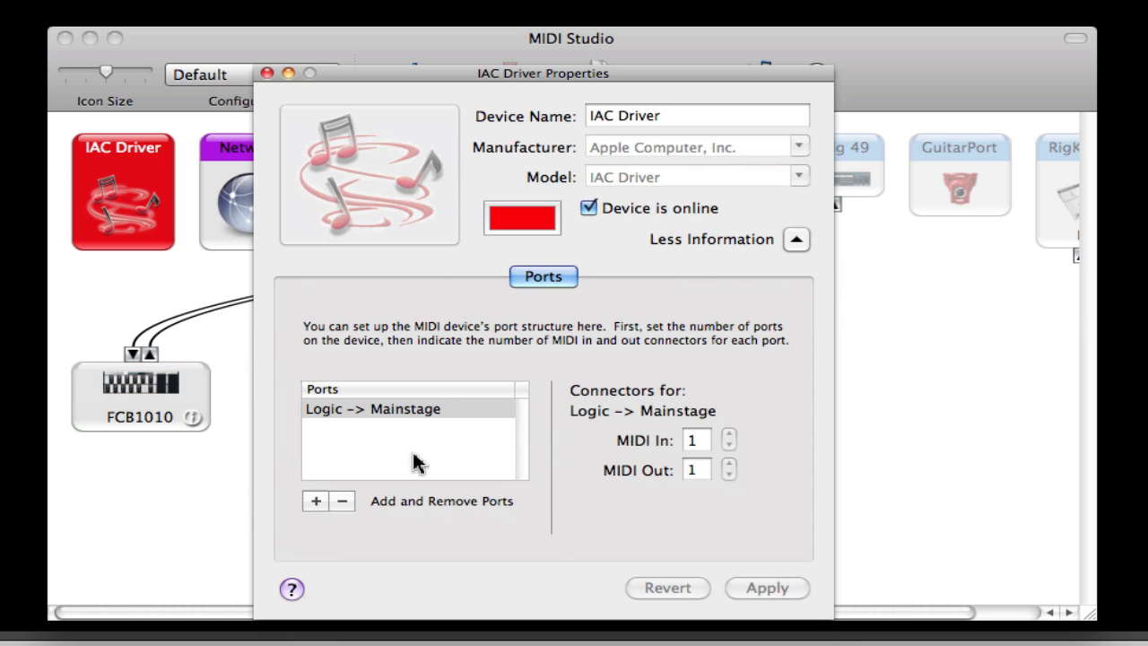
mouse_move(502, 461)
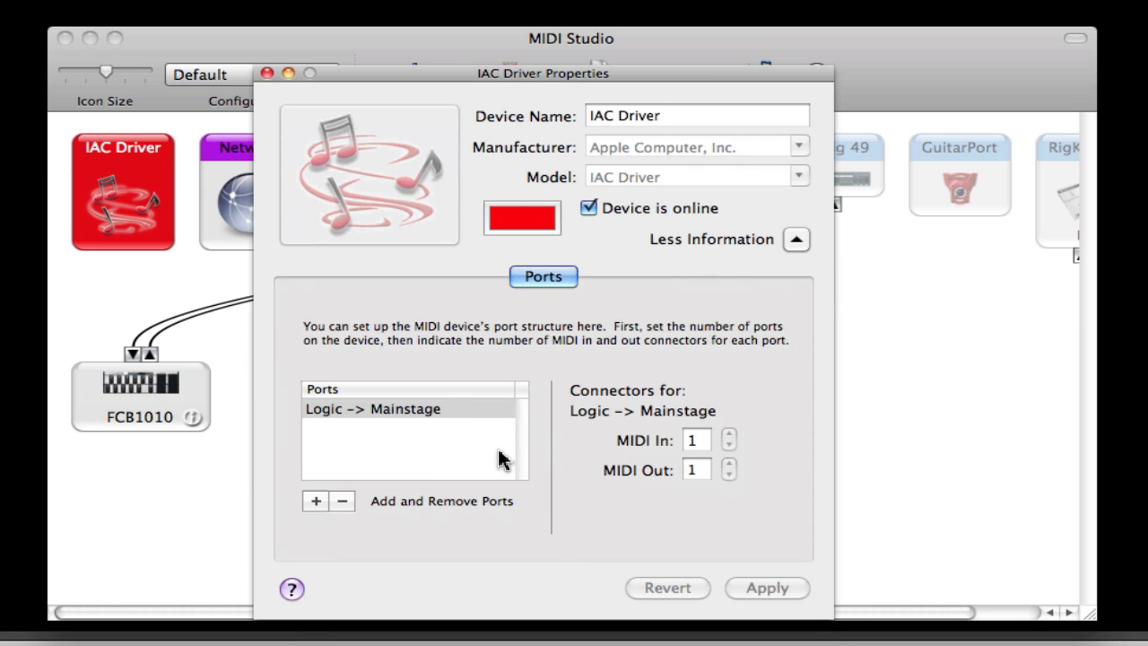
mouse_move(599, 249)
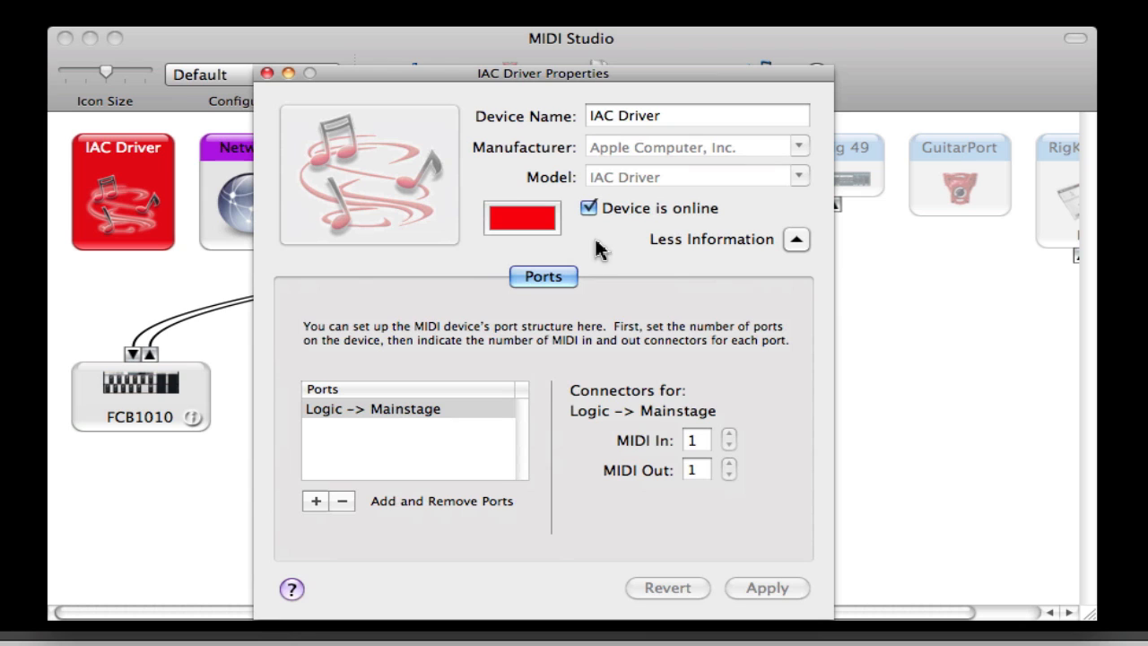
mouse_move(460, 415)
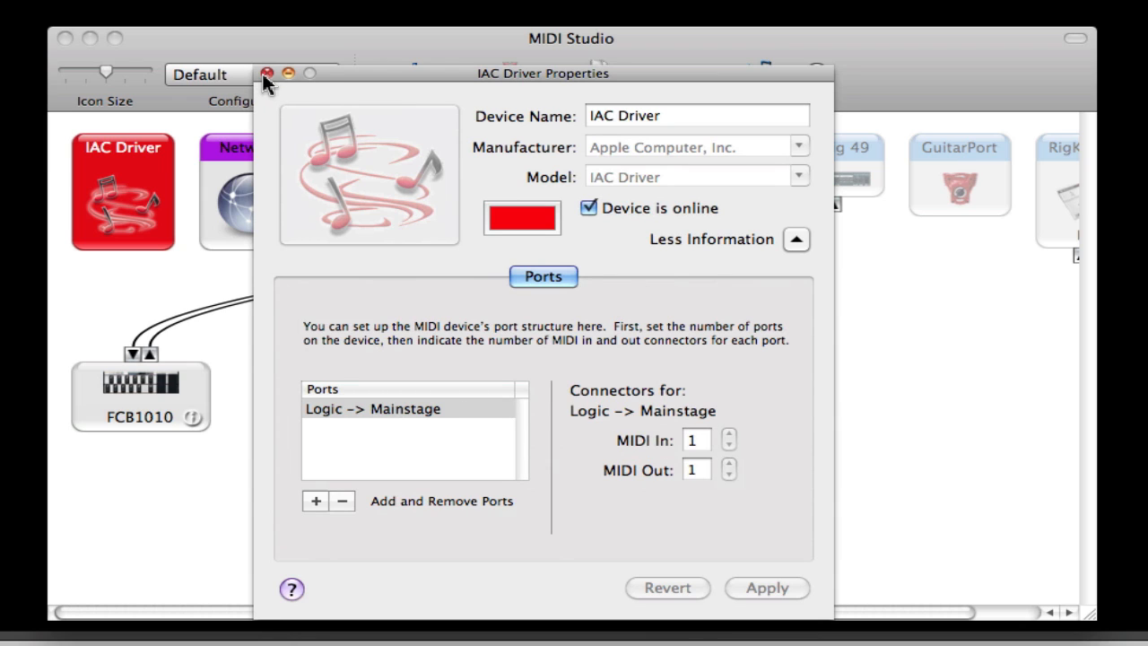
Step: Close the IAC Driver properties and show Logic Pro's empty Event list
click(267, 73)
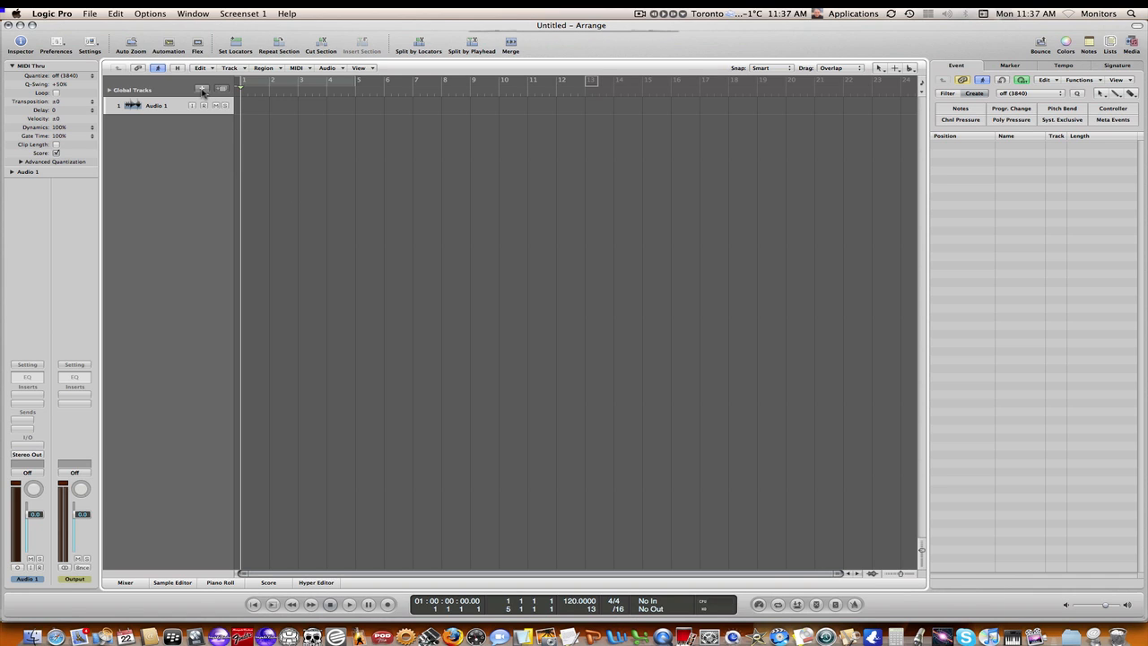
click(202, 90)
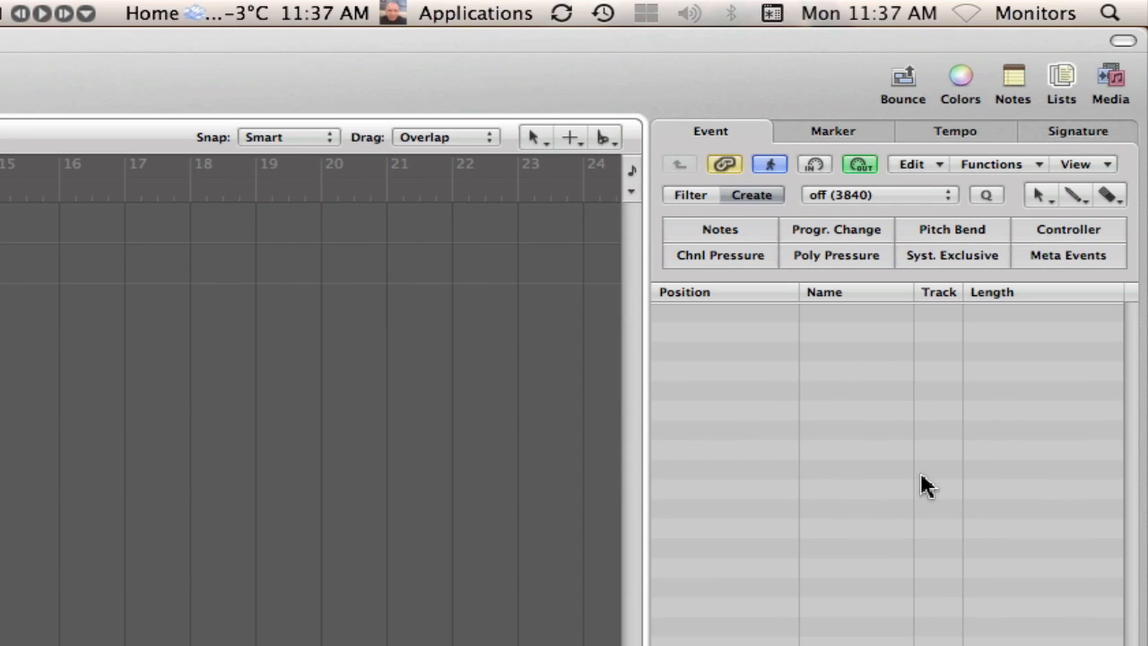
mouse_move(1054, 99)
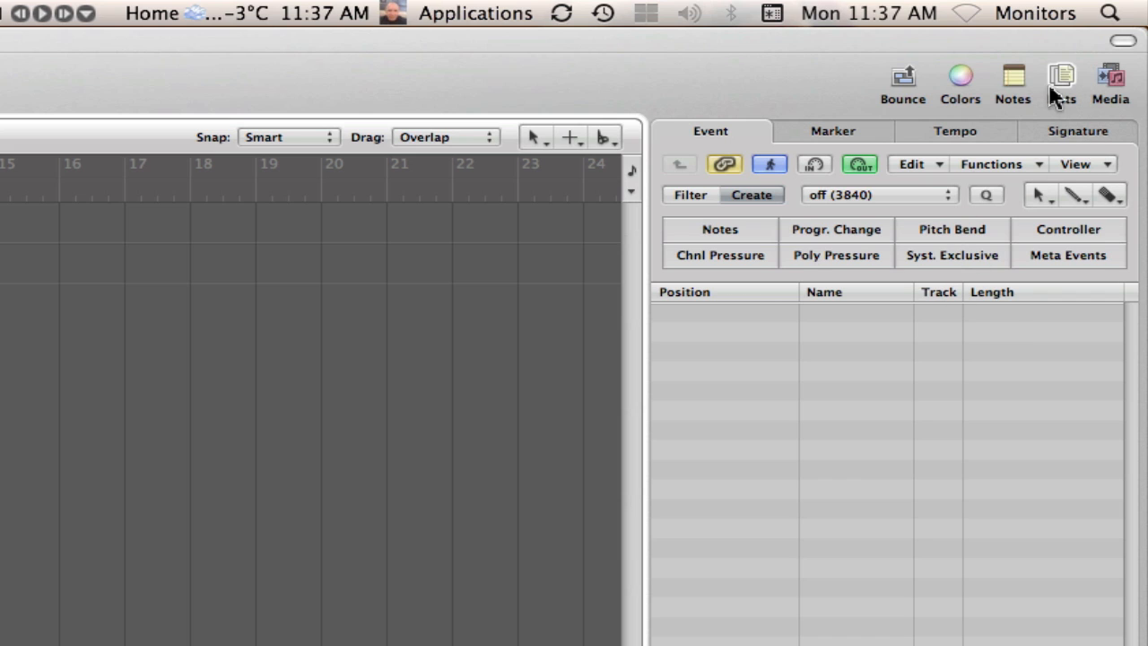
Step: Show the Media Library listing FCB1010, GM Device and the IAC Driver port
click(1111, 81)
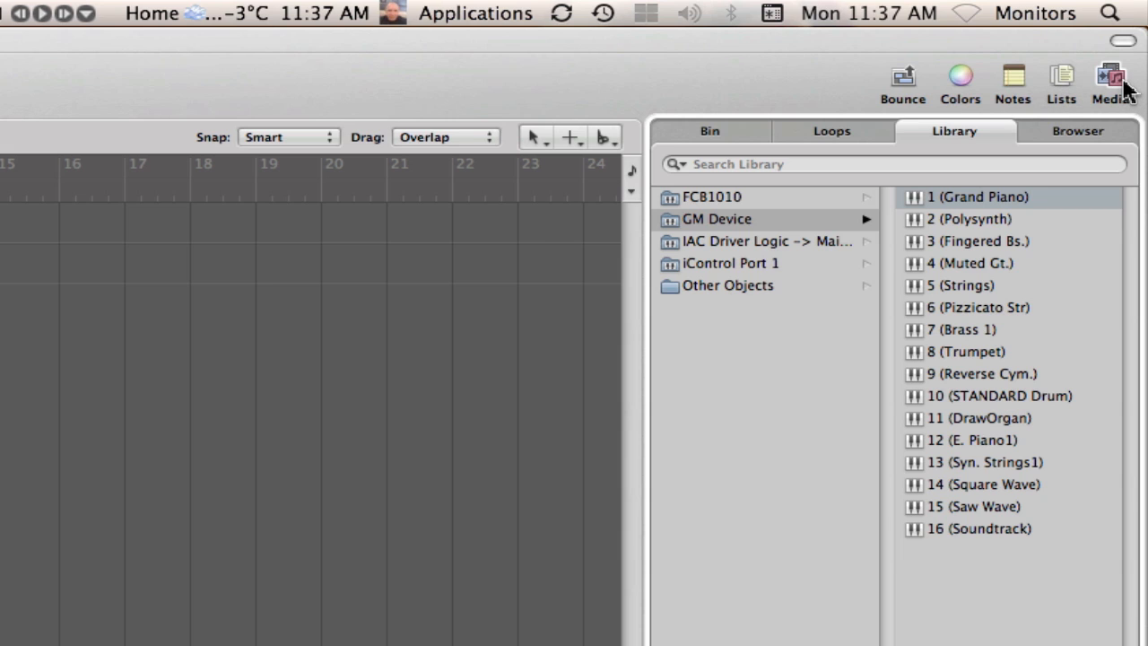
mouse_move(868, 215)
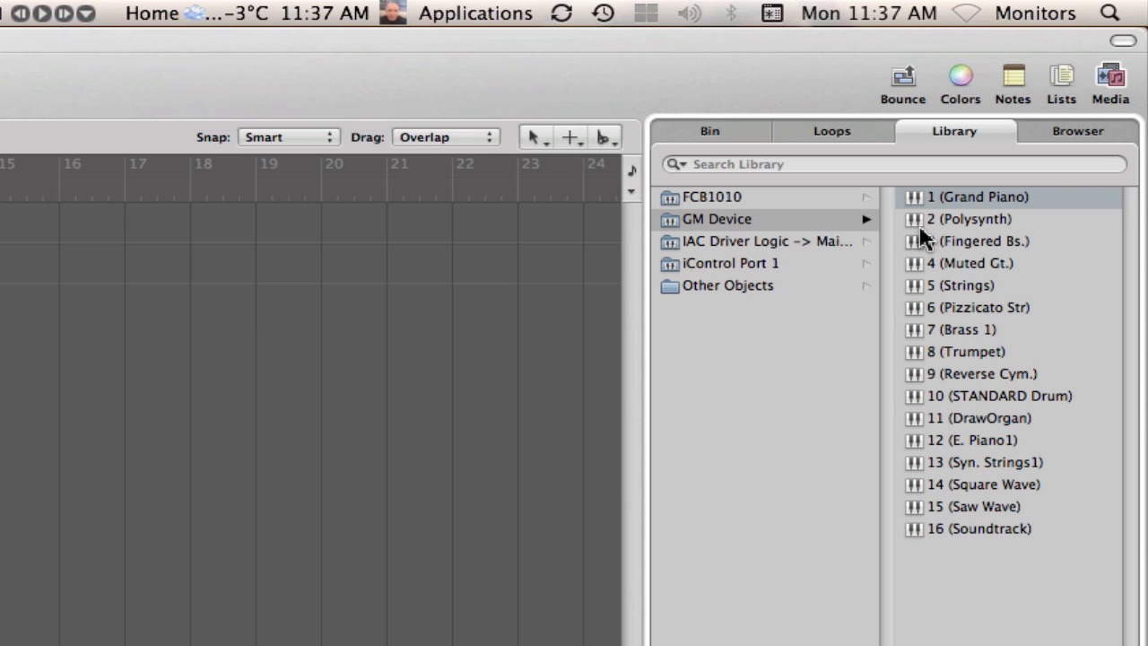
mouse_move(735, 254)
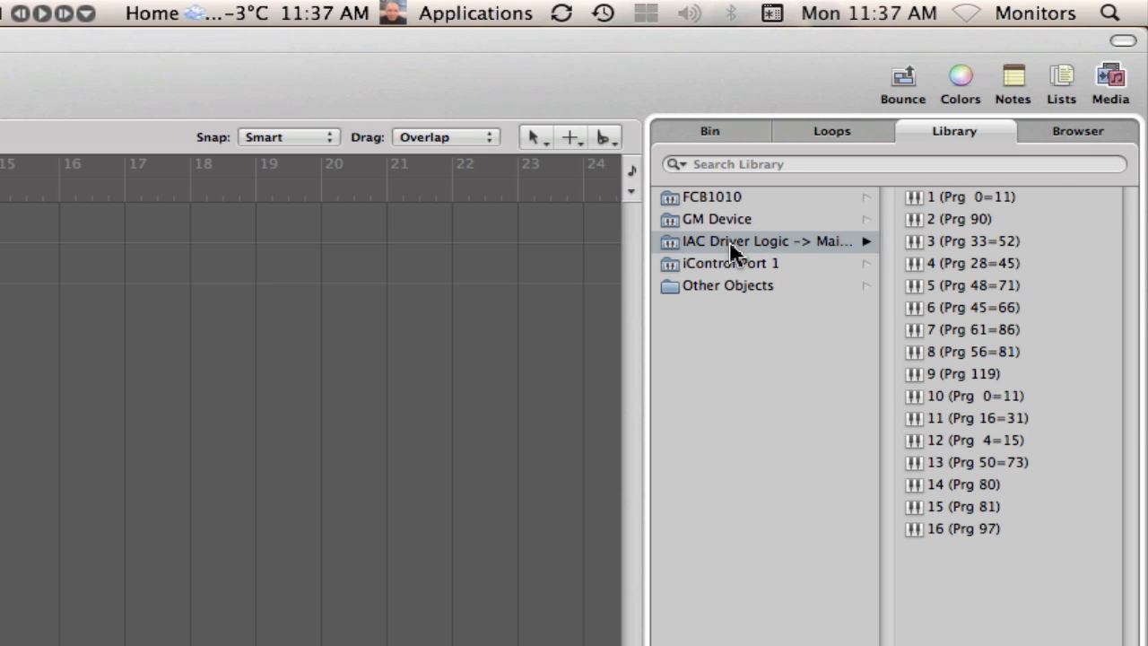
mouse_move(793, 259)
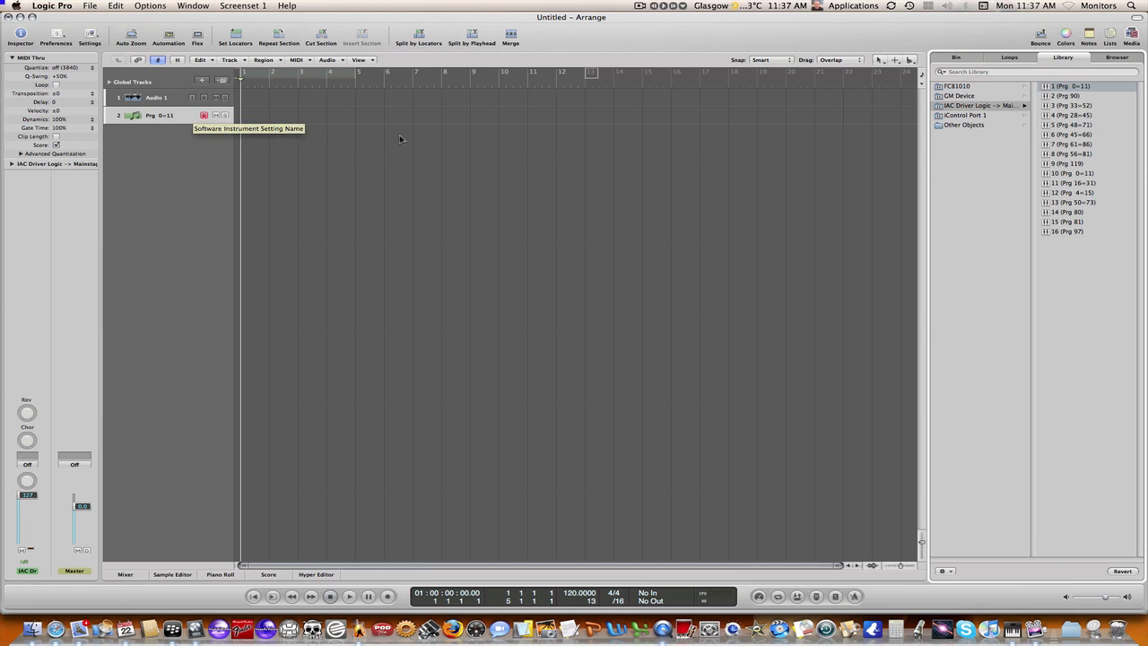
mouse_move(951, 113)
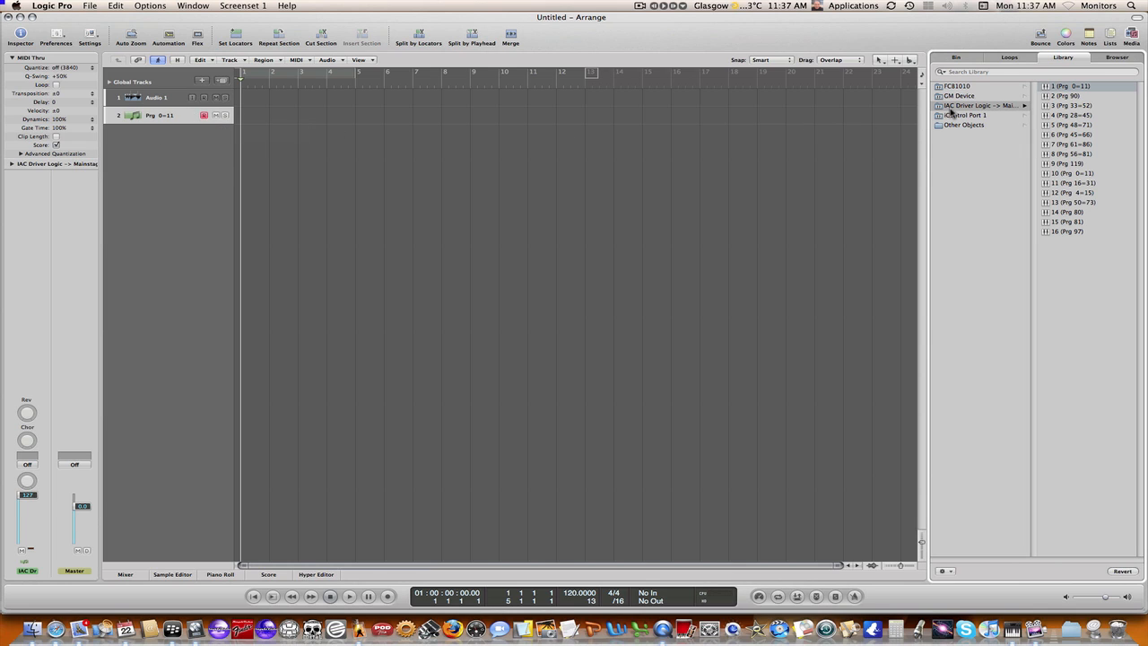
mouse_move(977, 114)
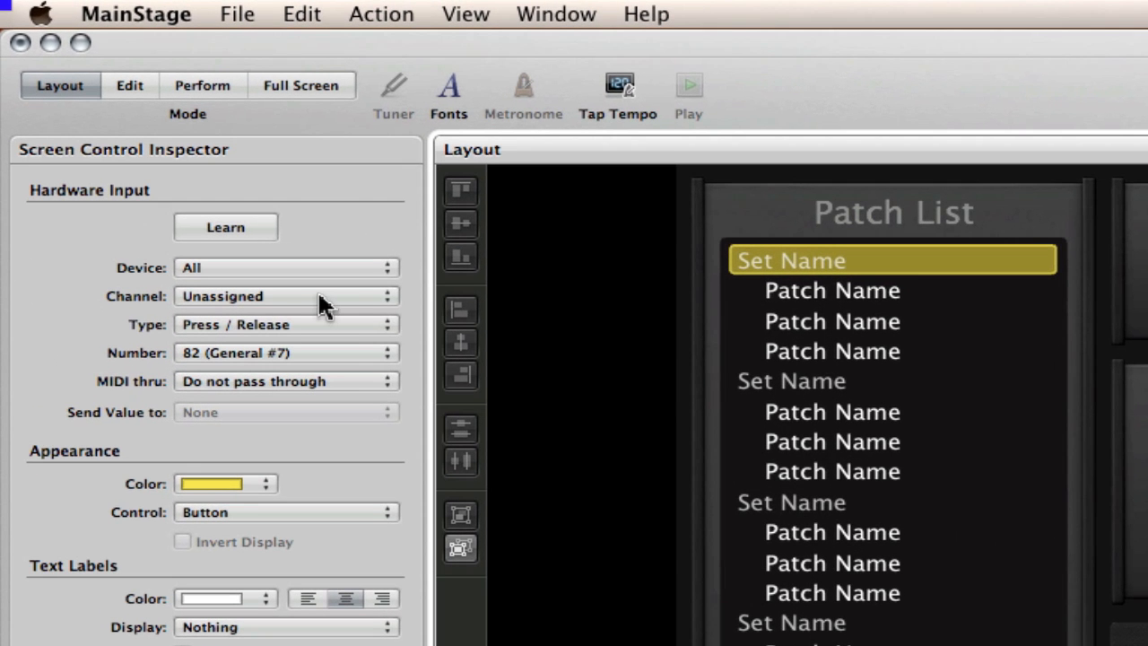
mouse_move(175, 273)
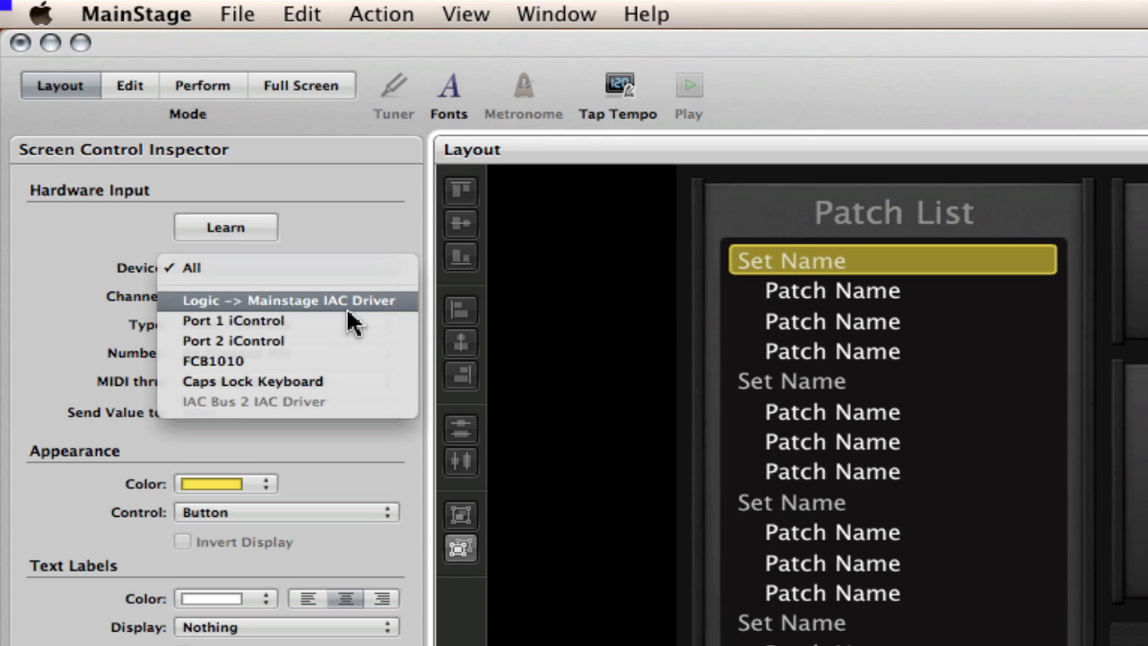
mouse_move(301, 309)
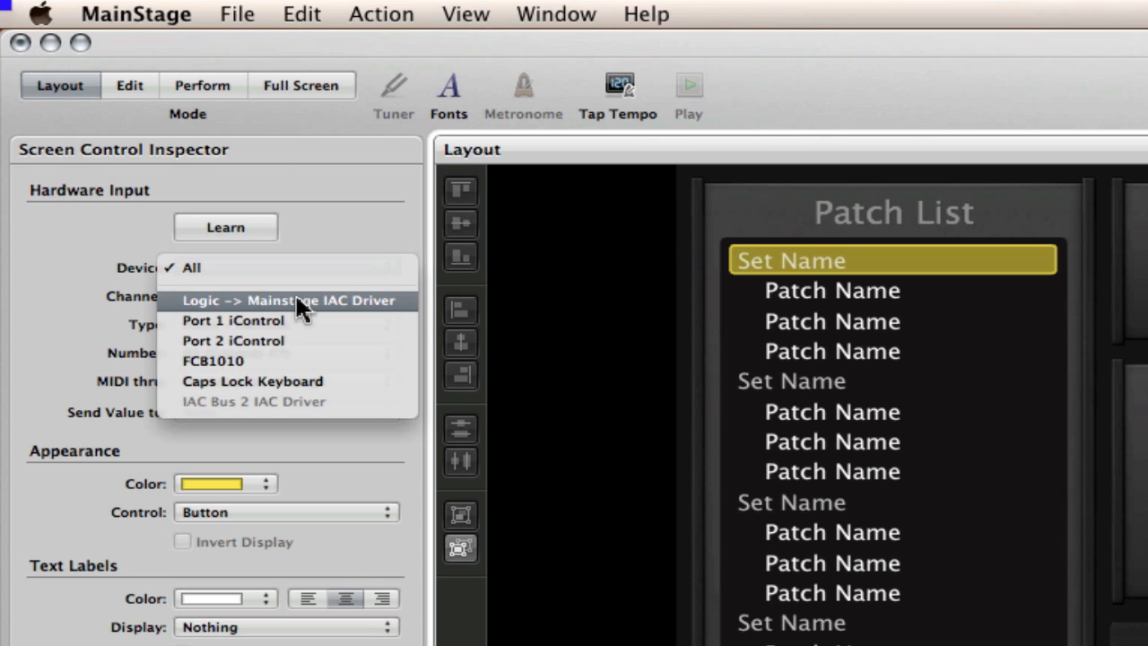
mouse_move(377, 222)
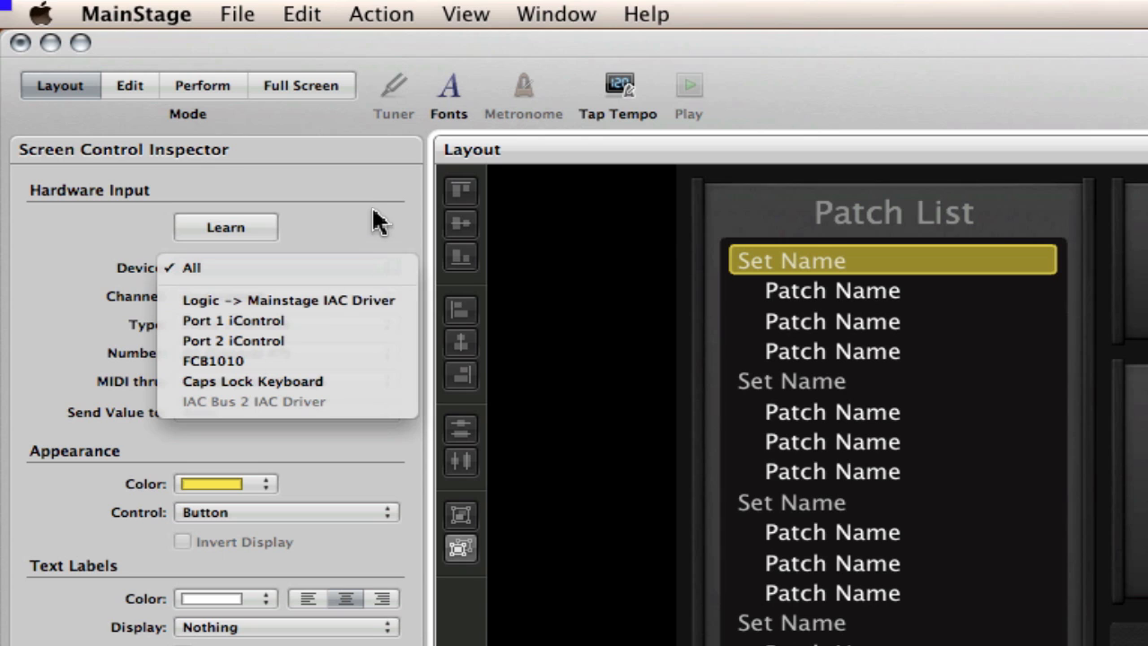
Step: Pick the Logic -> Mainstage IAC Driver as the screen control's input device
click(289, 300)
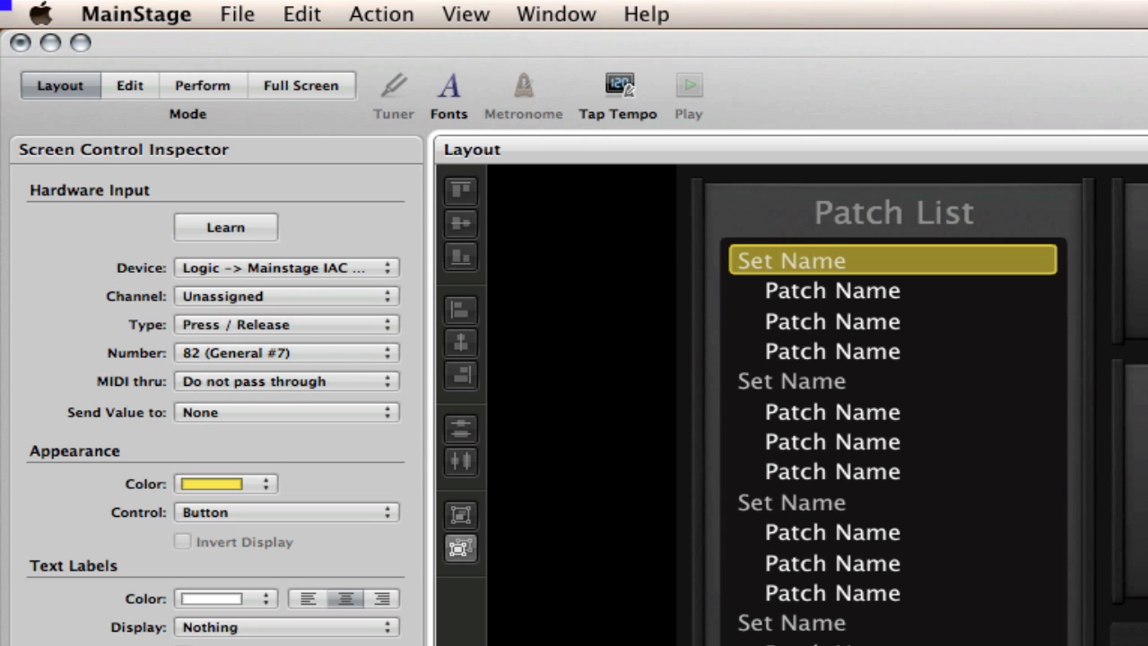
mouse_move(422, 287)
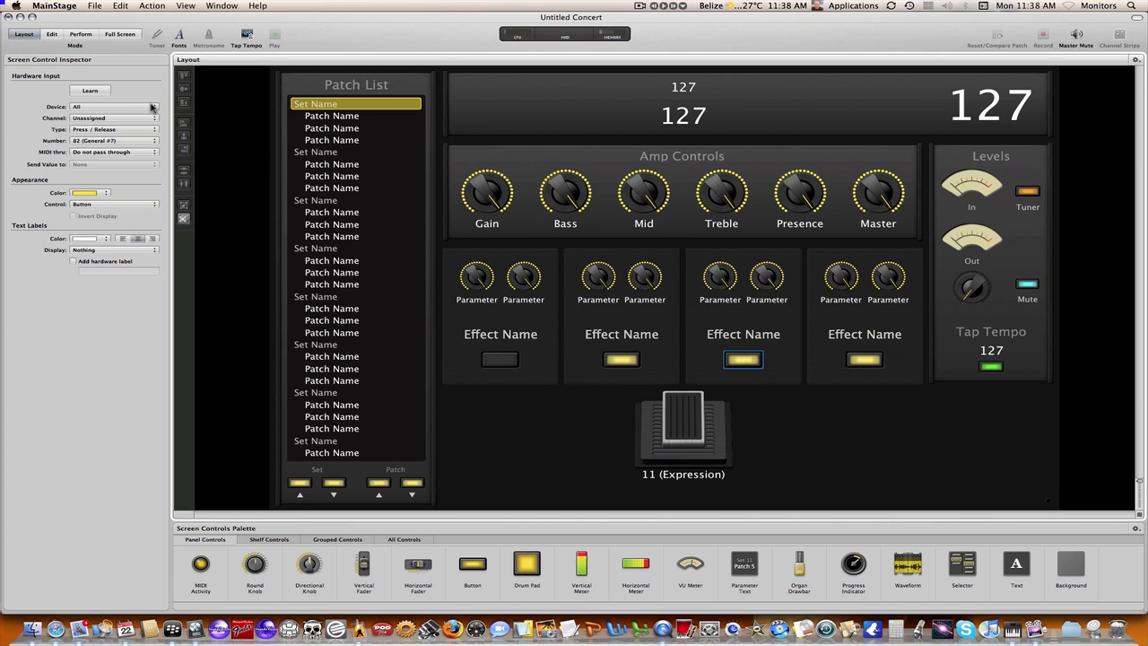
mouse_move(152, 106)
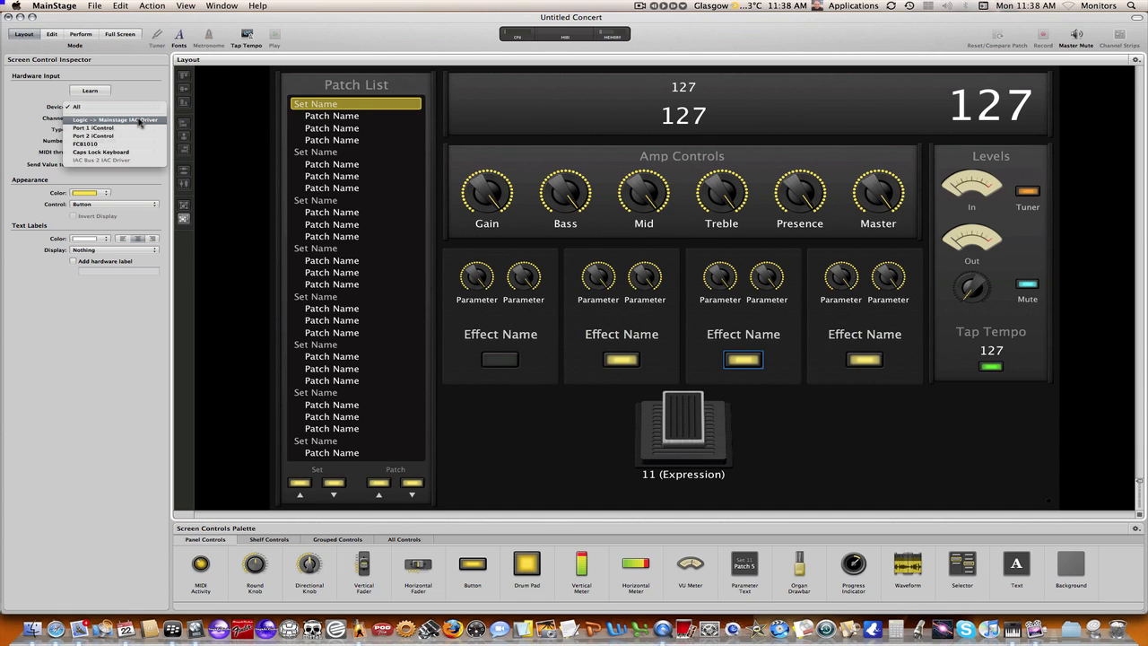
click(114, 117)
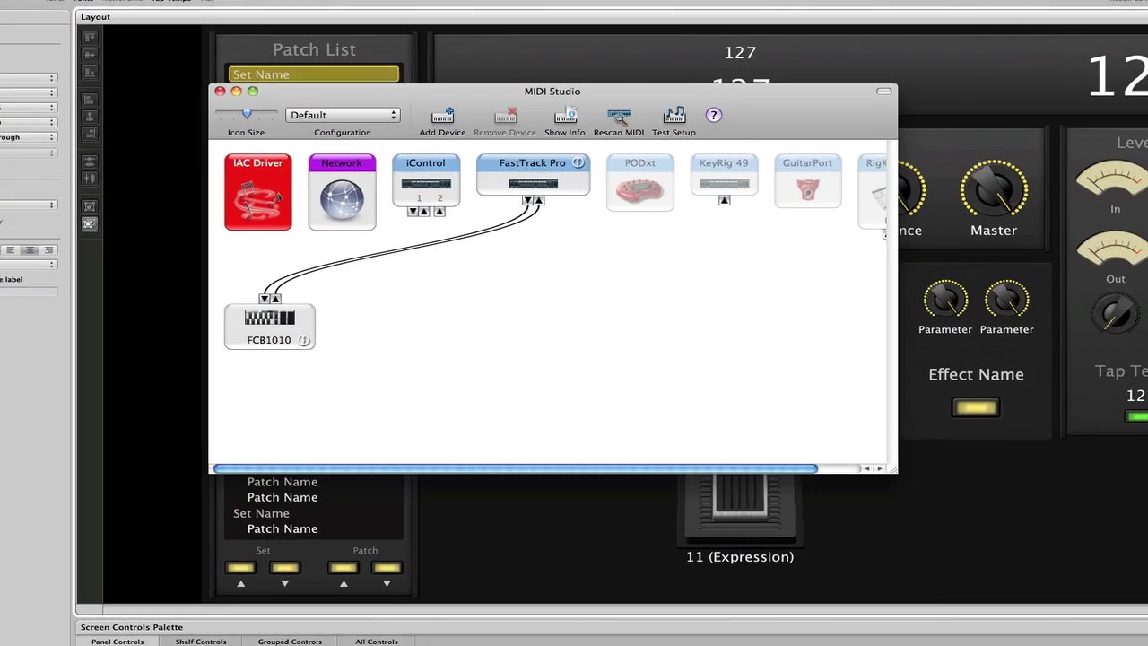
Step: Open the IAC Driver properties showing the single Logic -> Mainstage port
double_click(258, 191)
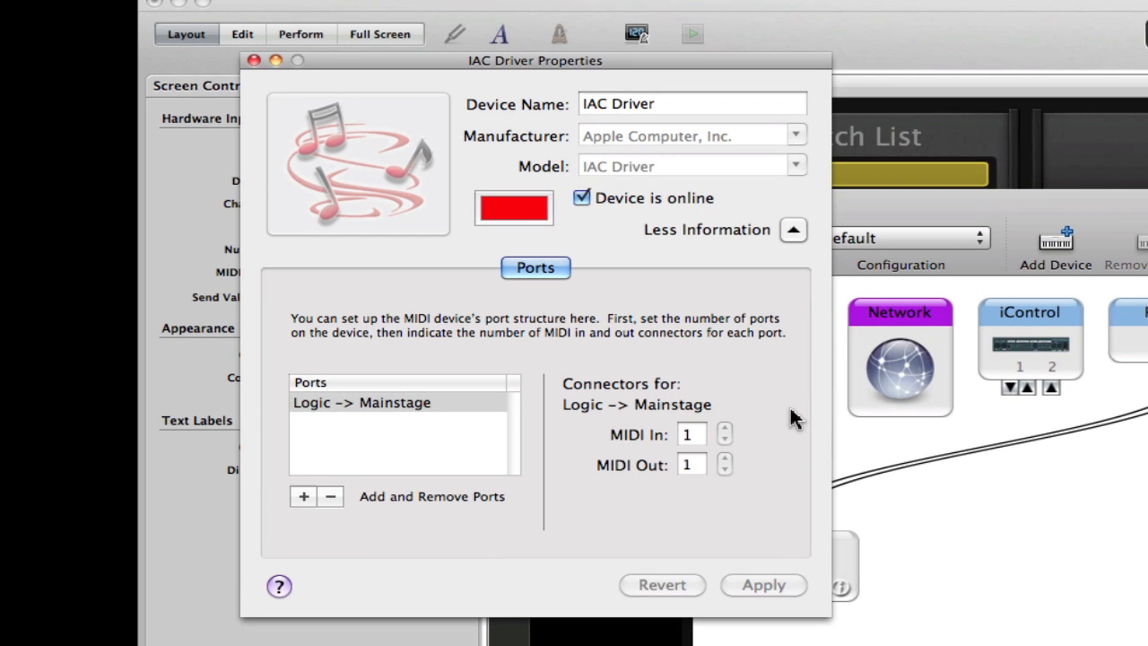
mouse_move(624, 210)
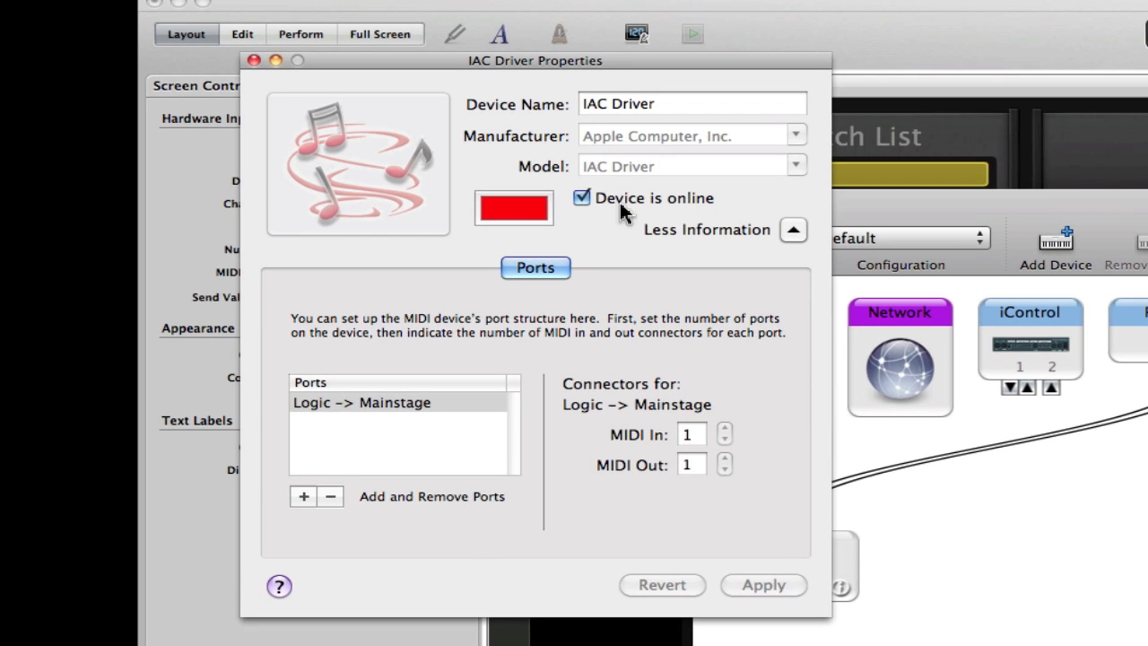
mouse_move(412, 410)
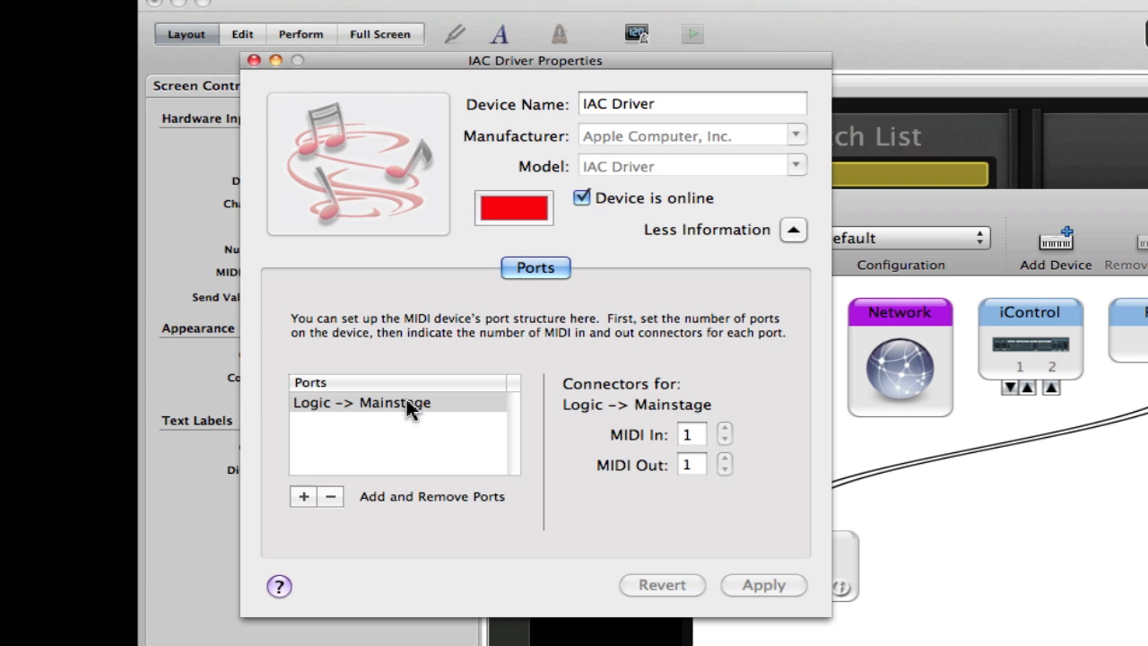
mouse_move(265, 80)
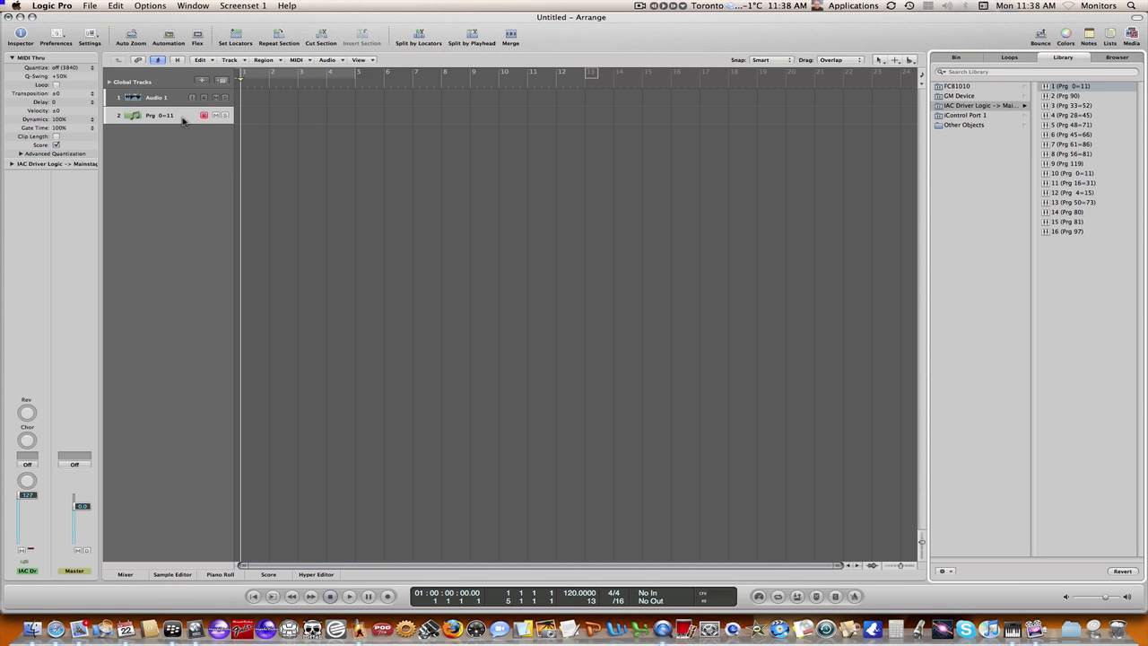
mouse_move(175, 117)
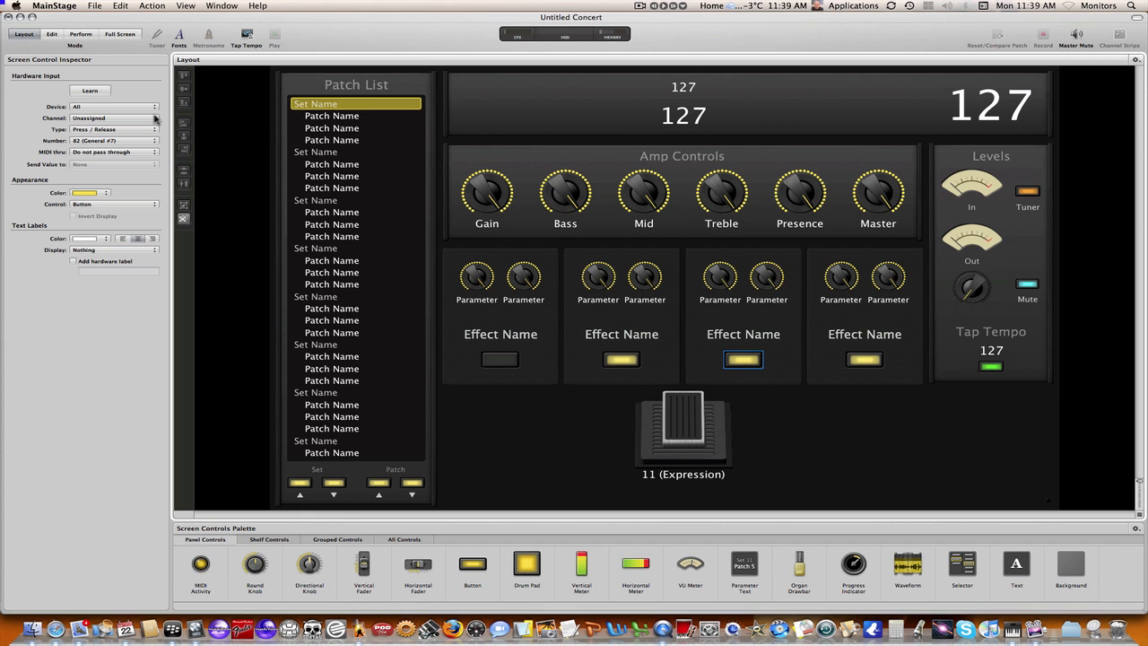
Step: Choose Logic -> Mainstage IAC Driver from the screen control's Device pop-up
click(112, 118)
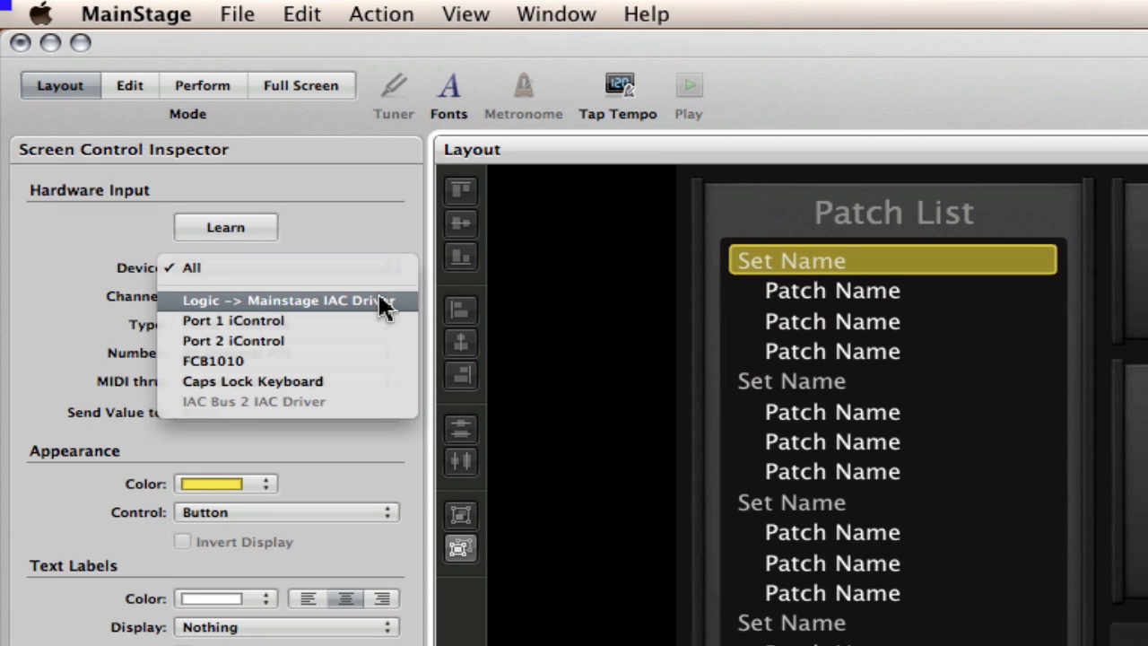
click(287, 301)
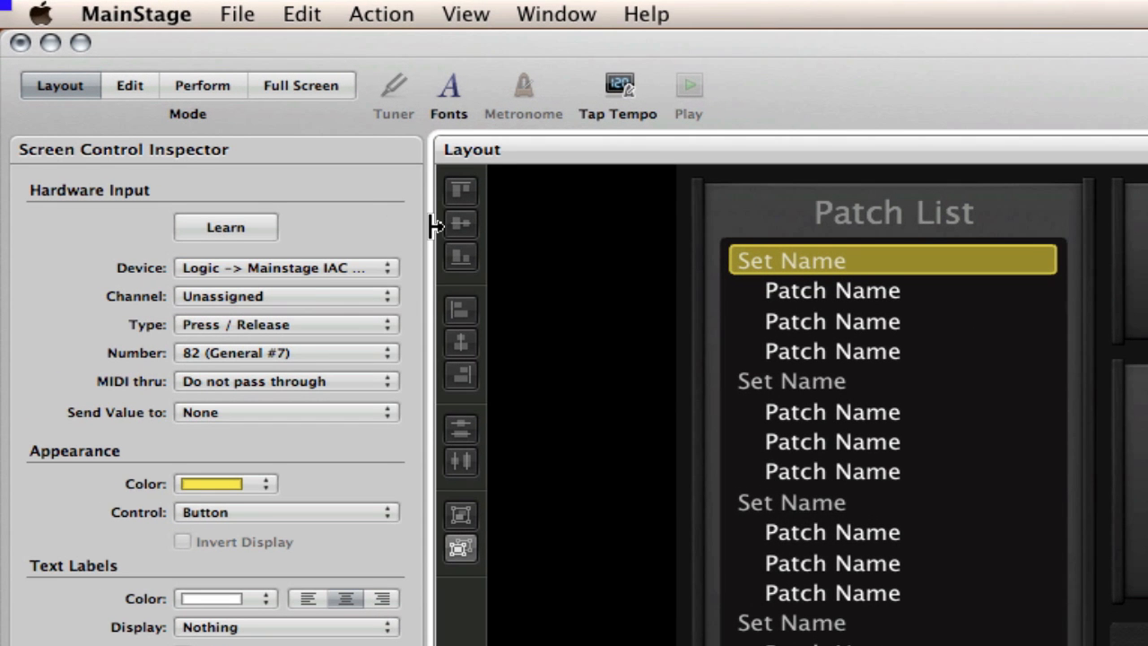